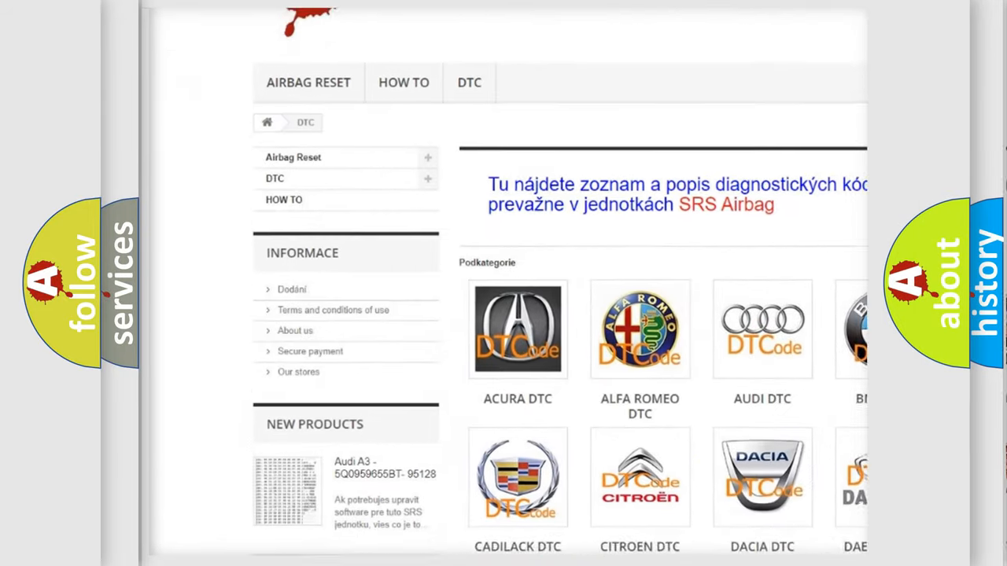
scroll(down, 3)
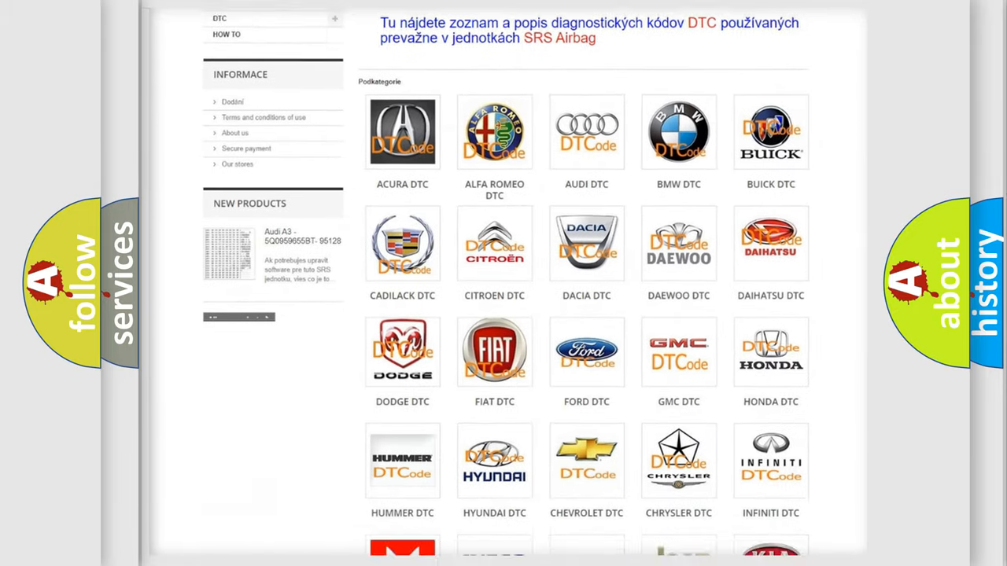
scroll(down, 3)
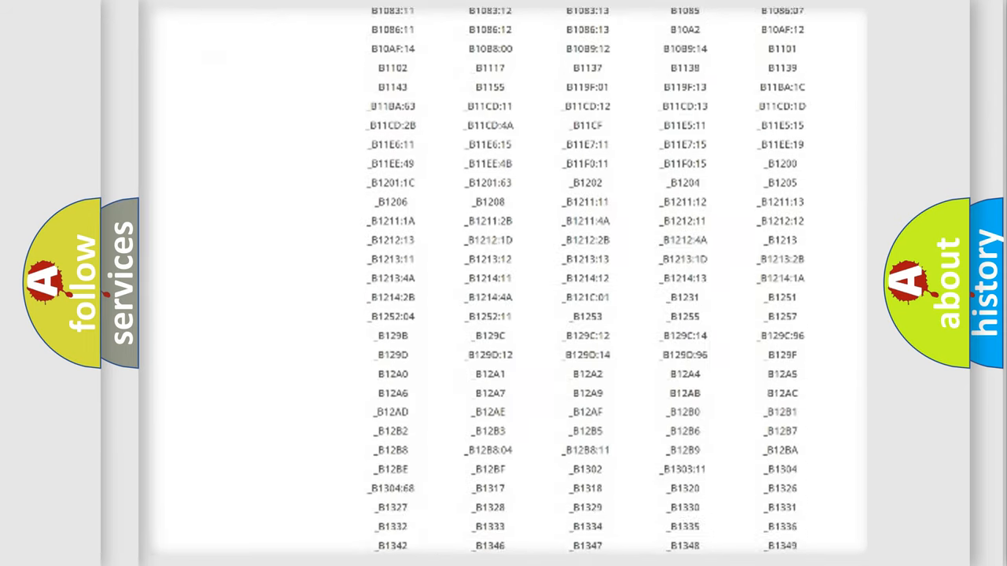
scroll(down, 3)
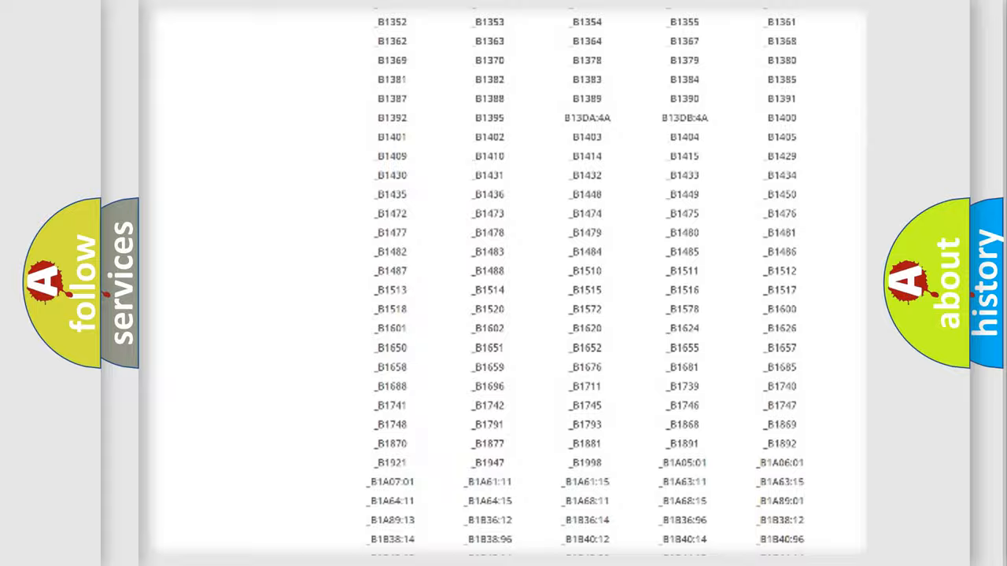